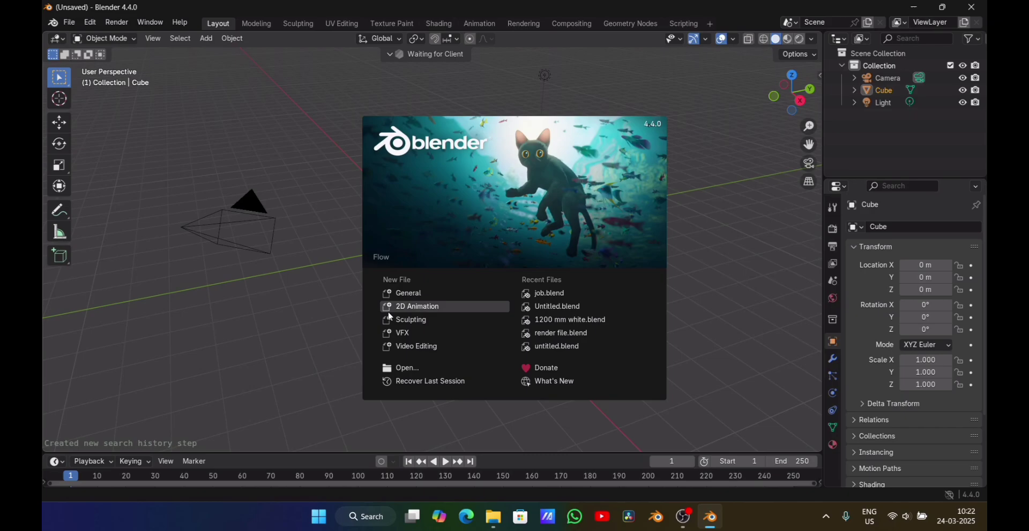
- Replace the default scene with a single plane scaled about 3.5 times, subdivided in Edit Mode
left_click(407, 293)
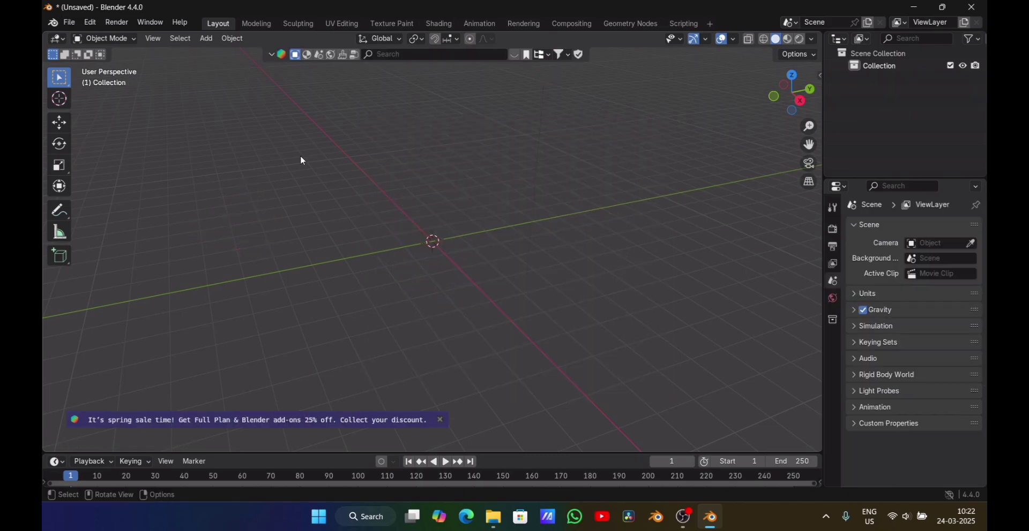
left_click(206, 38)
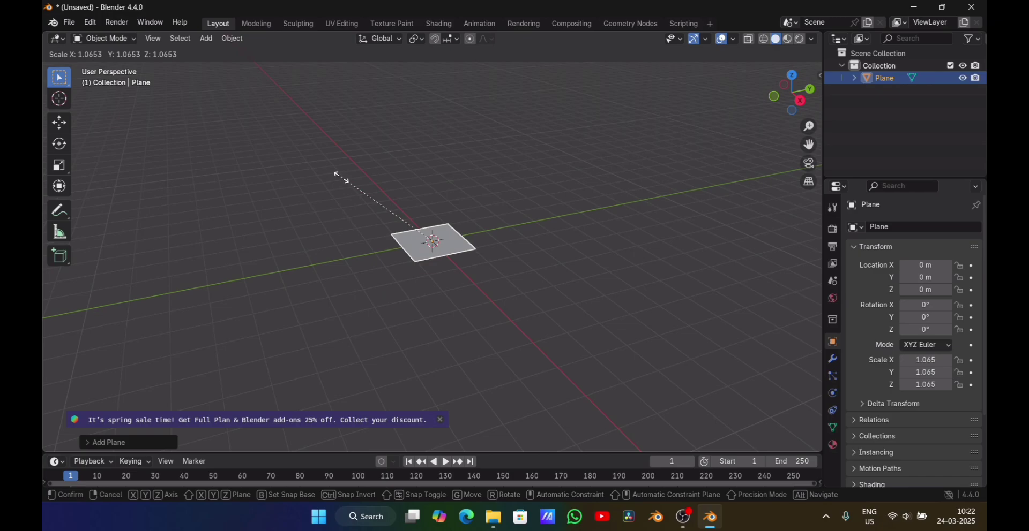
left_click(341, 234)
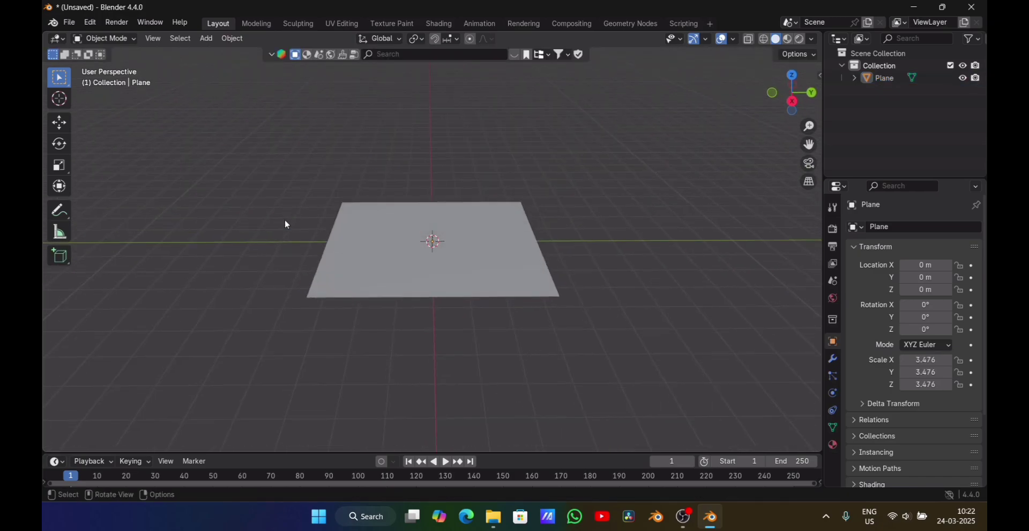
left_click(406, 228)
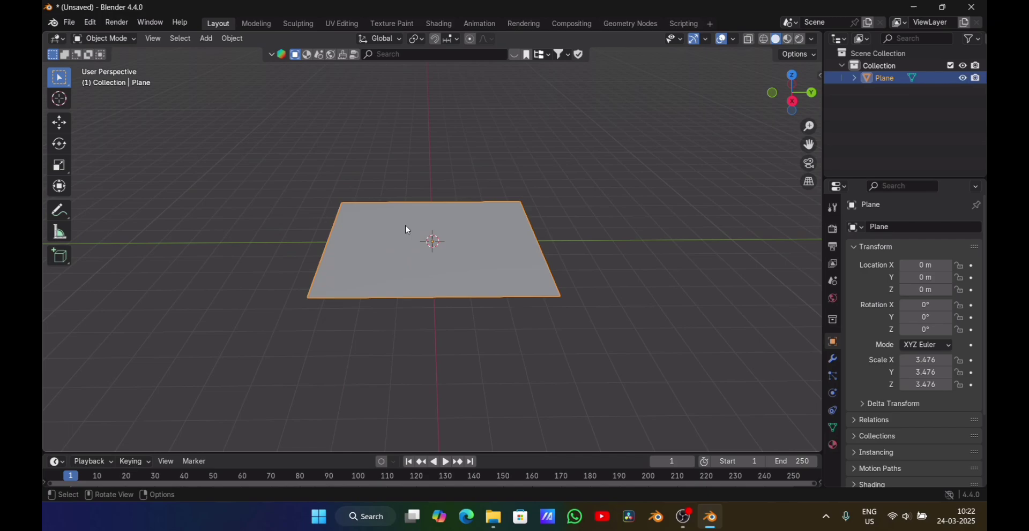
key("Tab")
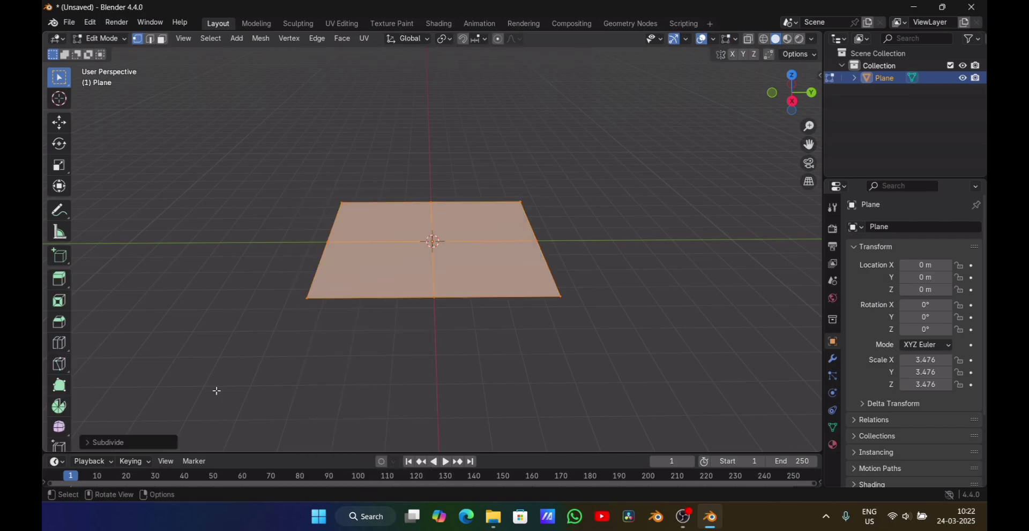
- Split the workspace into two side-by-side views and make the right one a Shader Editor
left_click(108, 441)
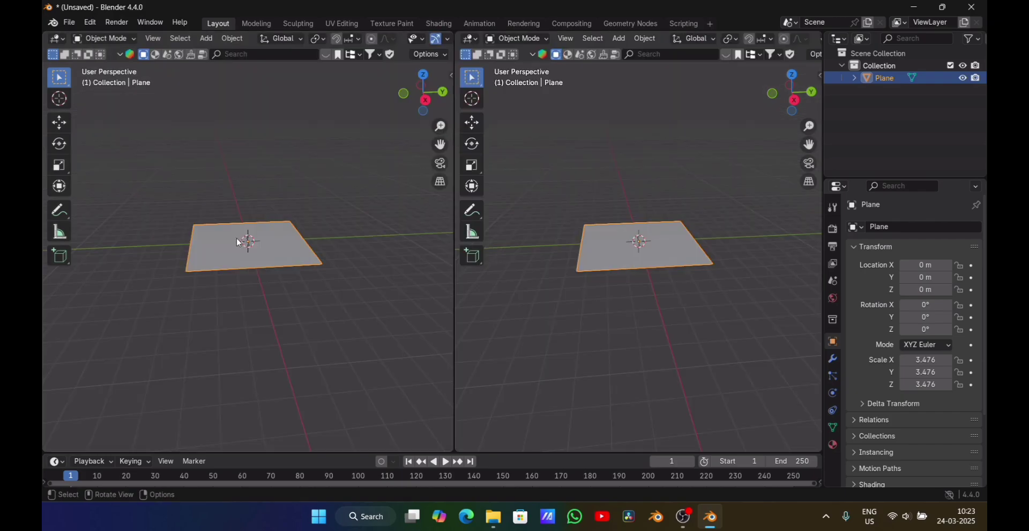
left_click(470, 38)
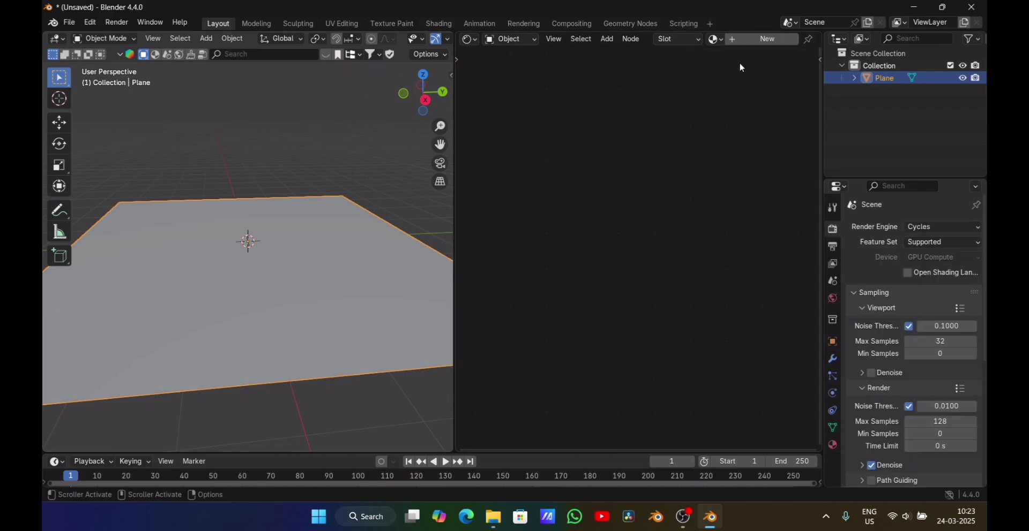
- Create a new material for the plane and open Preferences
left_click(766, 39)
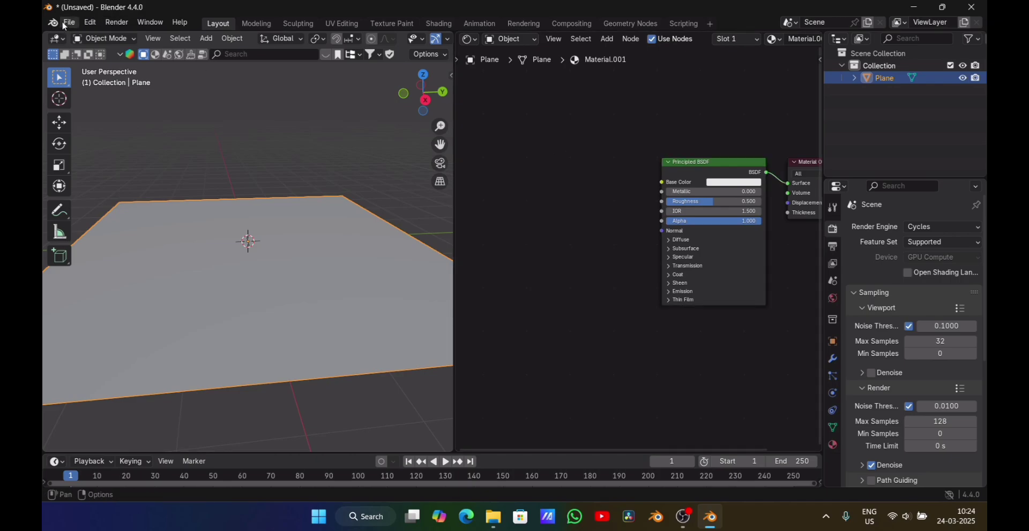
mouse_move(90, 21)
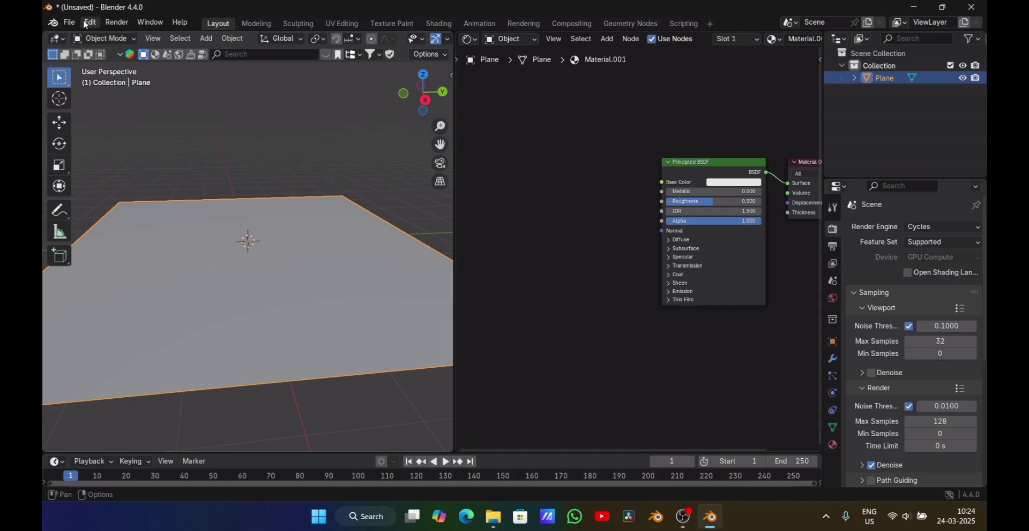
left_click(90, 21)
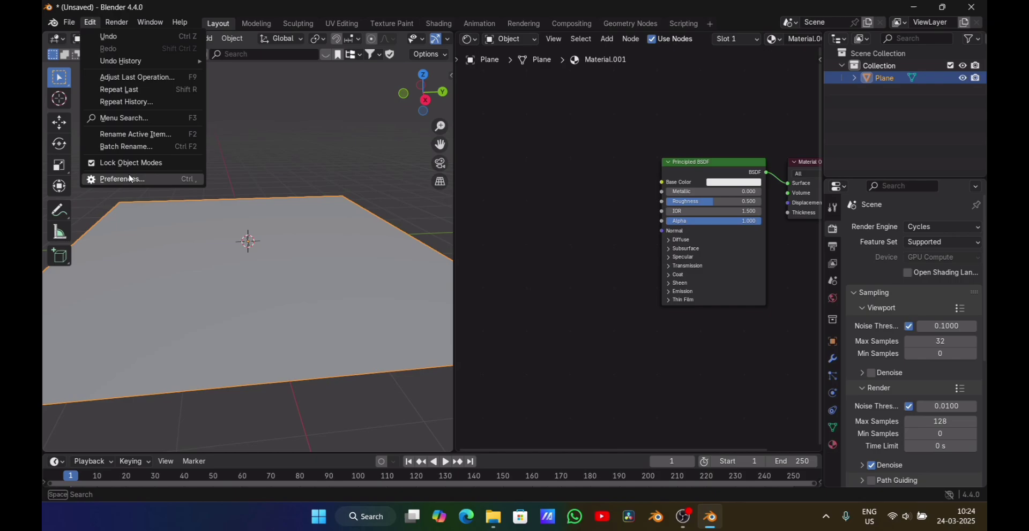
left_click(122, 179)
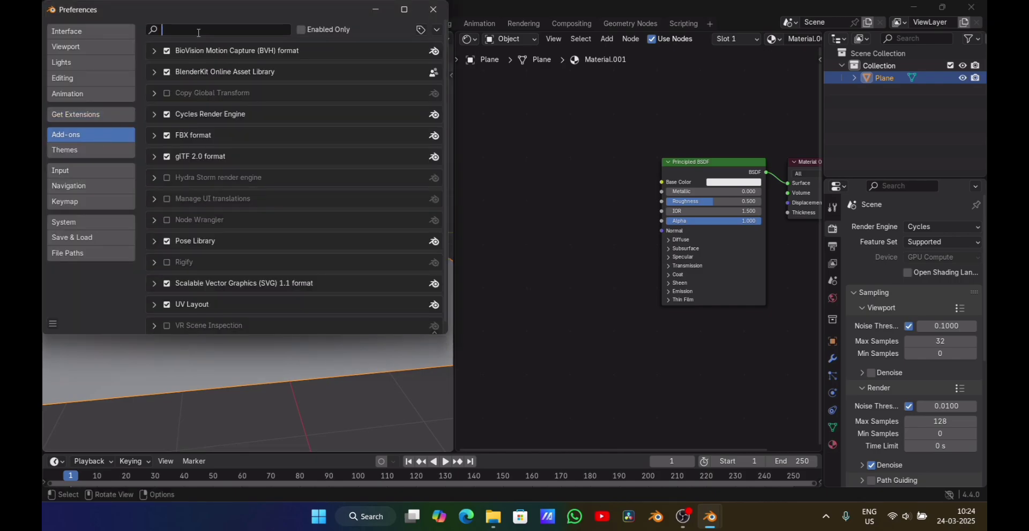
- Search add-ons for 'node', enable Node Wrangler, and close Preferences
type("node")
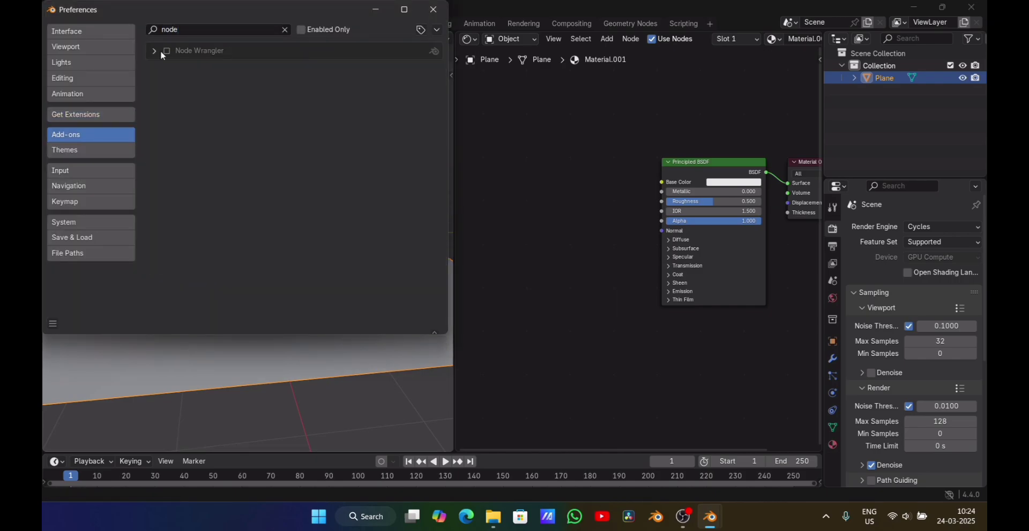
left_click(166, 51)
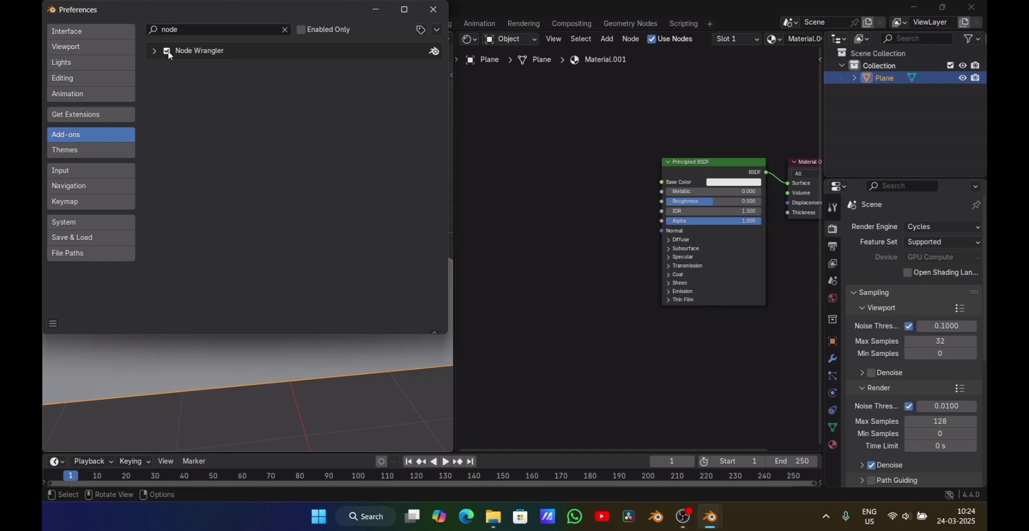
left_click(433, 9)
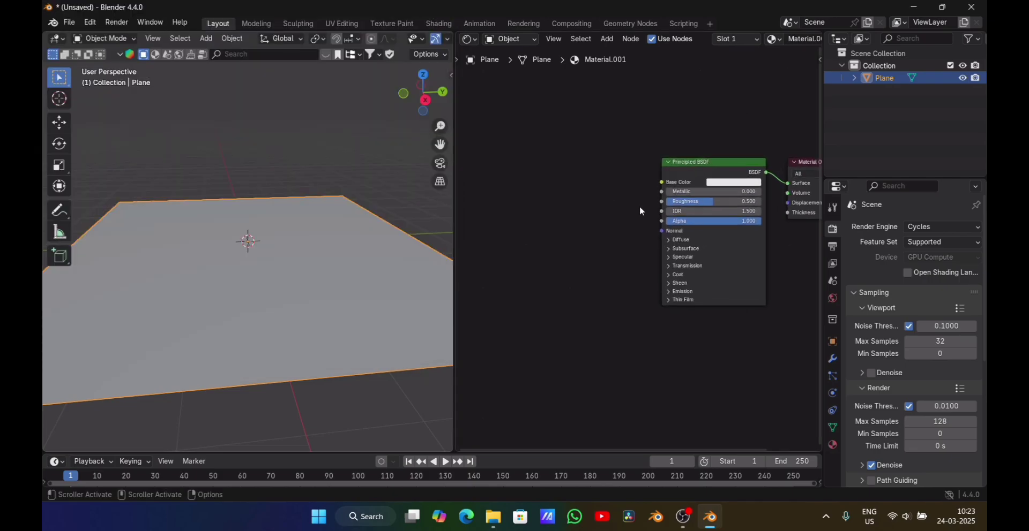
mouse_move(564, 223)
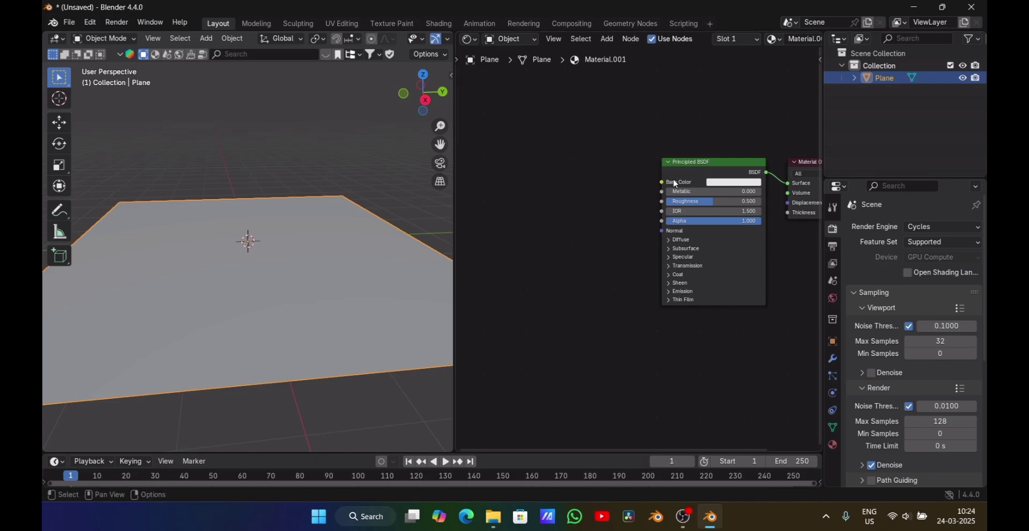
mouse_move(682, 182)
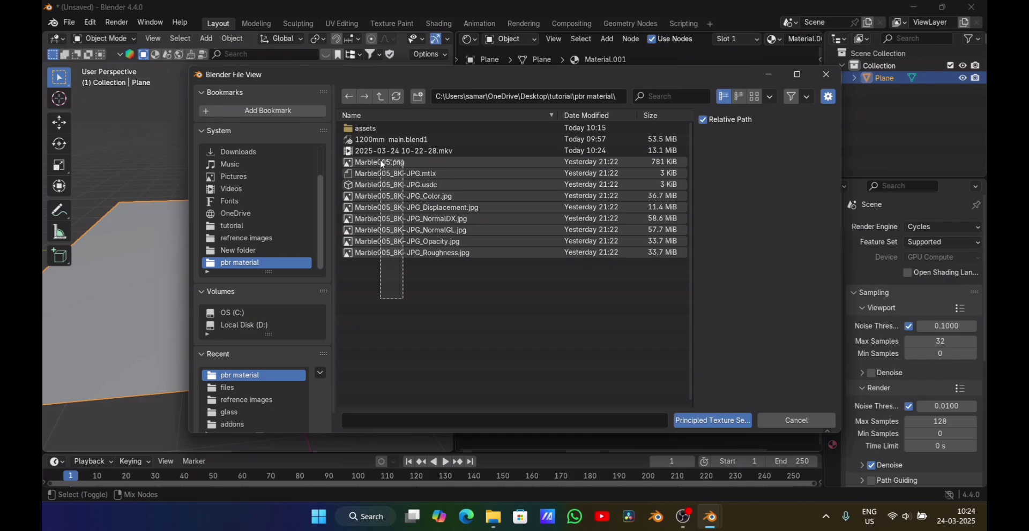
- Load the Marble005 texture maps via Principled Texture Setup into Principled BSDF nodes
left_click(712, 421)
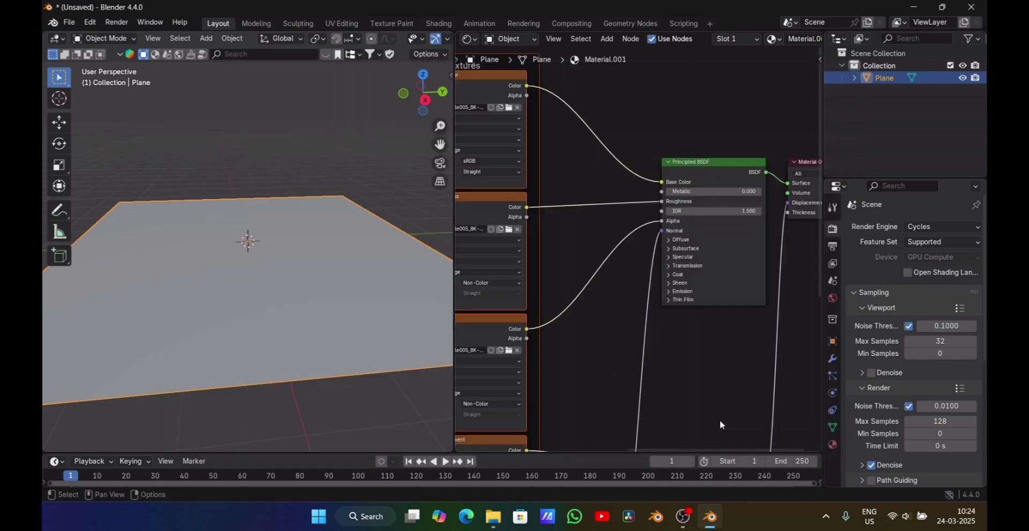
scroll("down", 3)
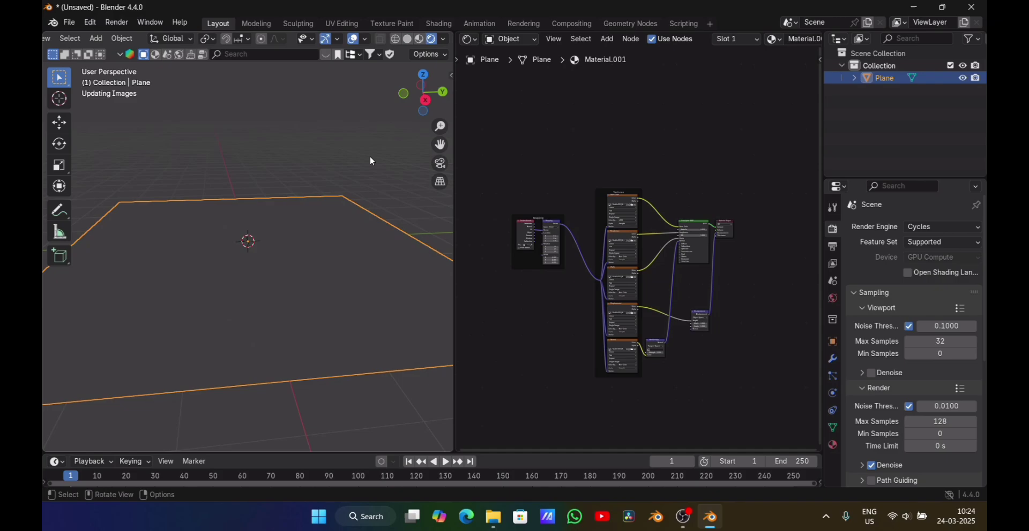
- Switch the viewport to Material Preview shading and orbit down toward the marble plane
left_click(431, 38)
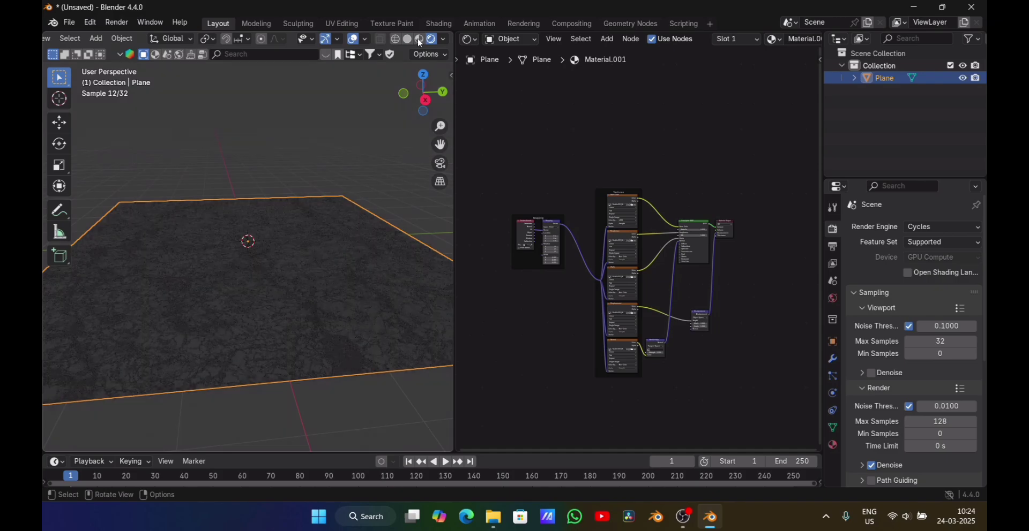
left_click(430, 39)
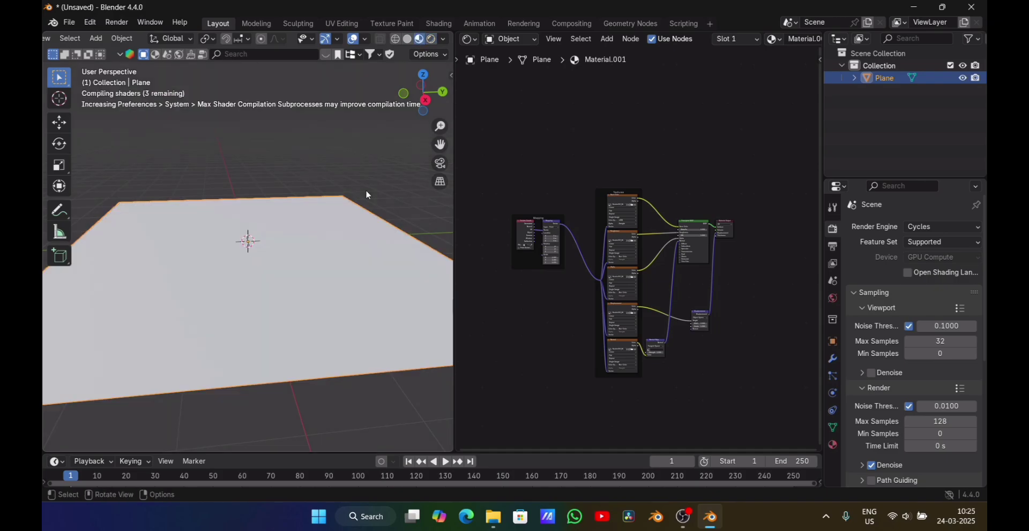
mouse_move(354, 259)
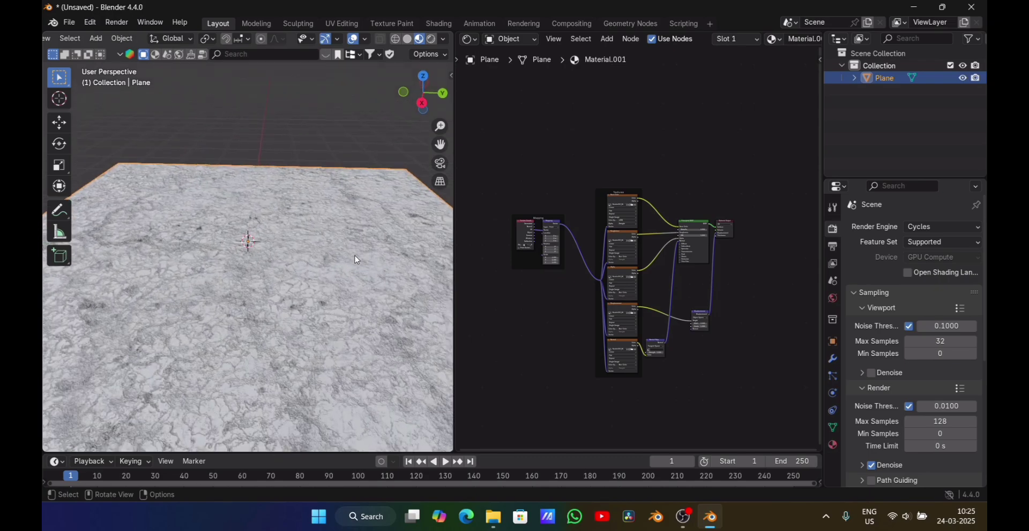
left_click_drag(354, 259, 387, 328)
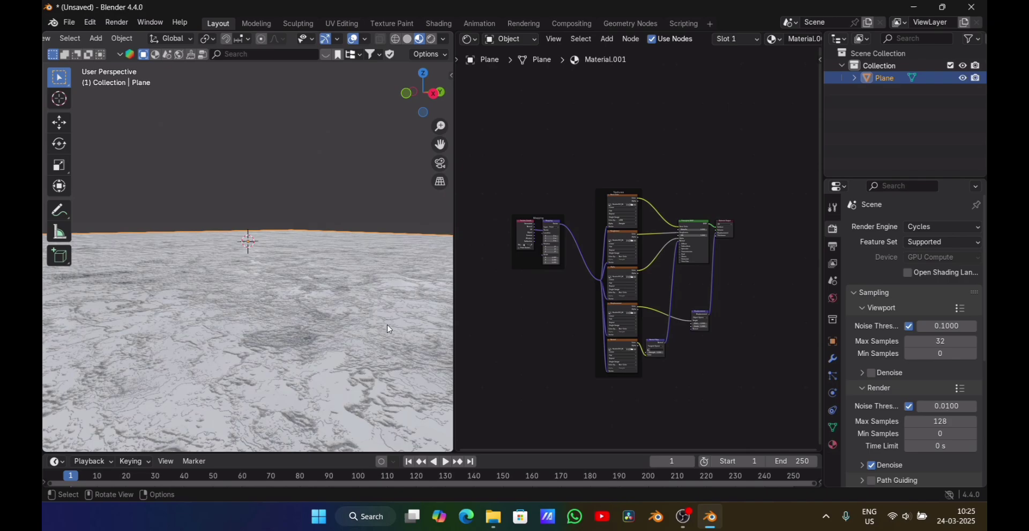
mouse_move(182, 355)
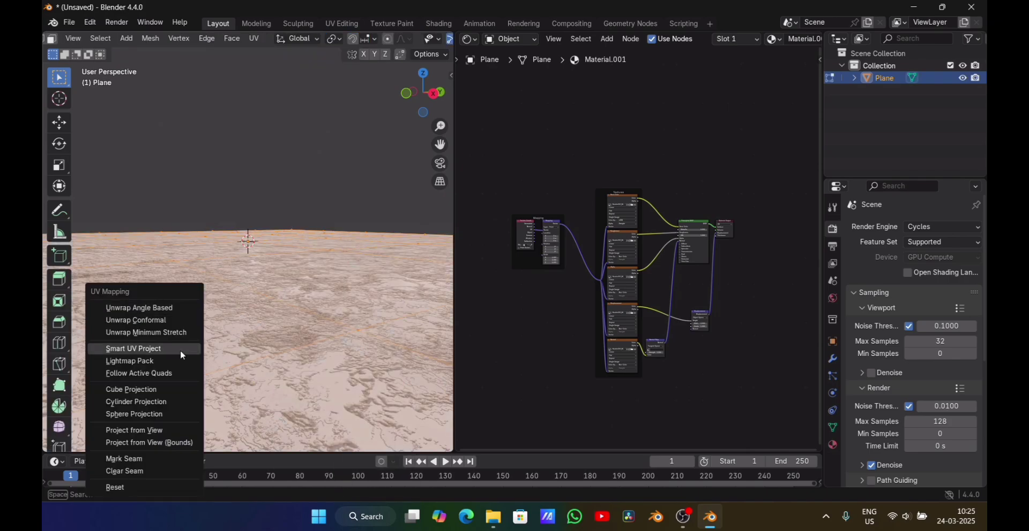
mouse_move(129, 447)
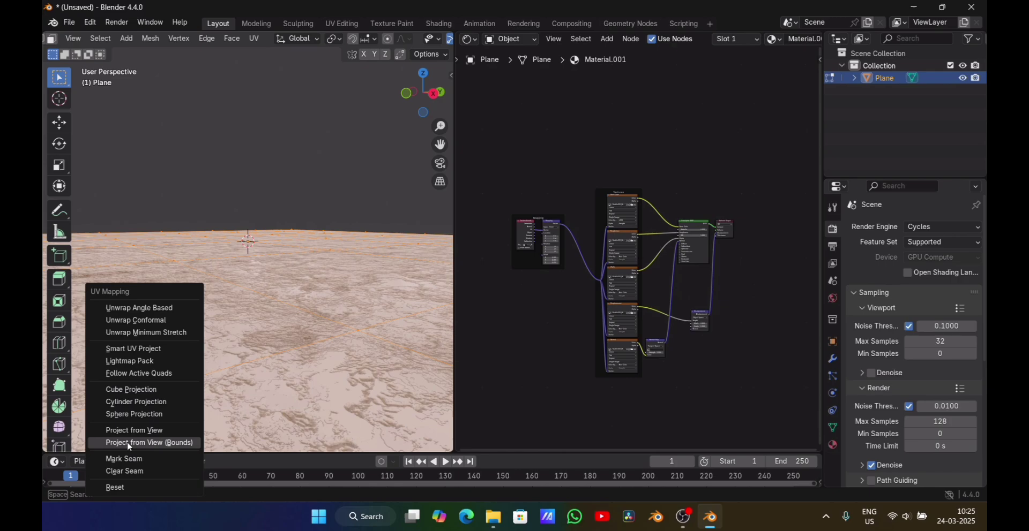
mouse_move(131, 389)
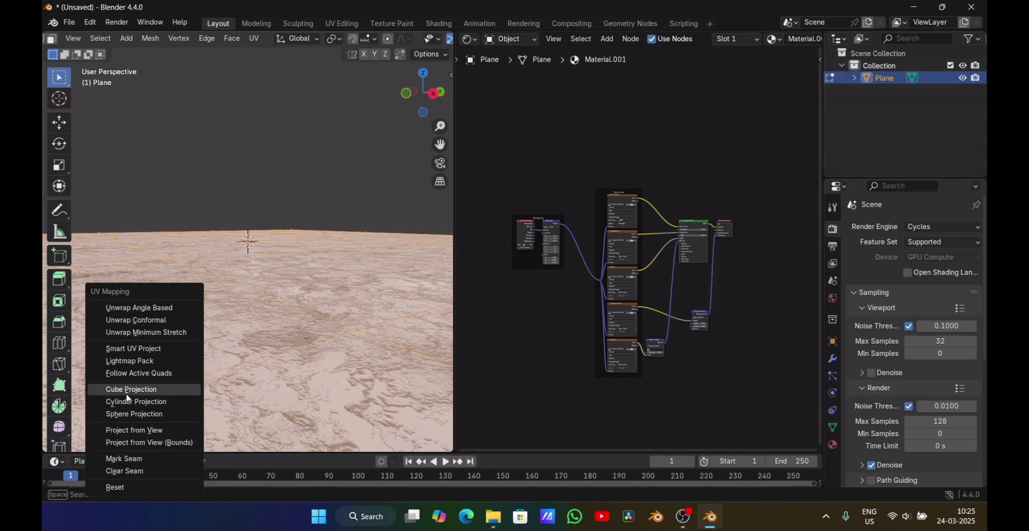
- Unwrap the plane with Cube Projection for a finer, uniform marble pattern
left_click(131, 389)
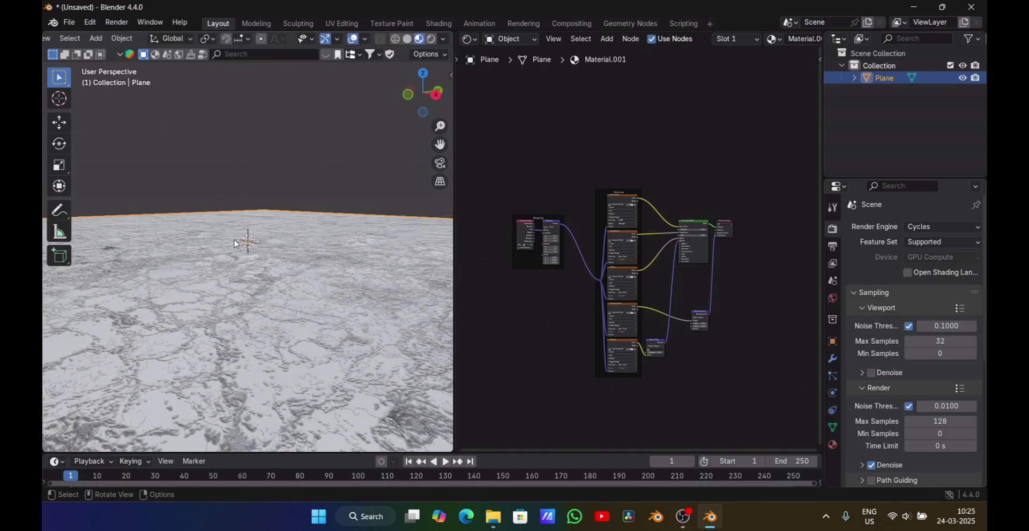
left_click_drag(262, 295, 249, 262)
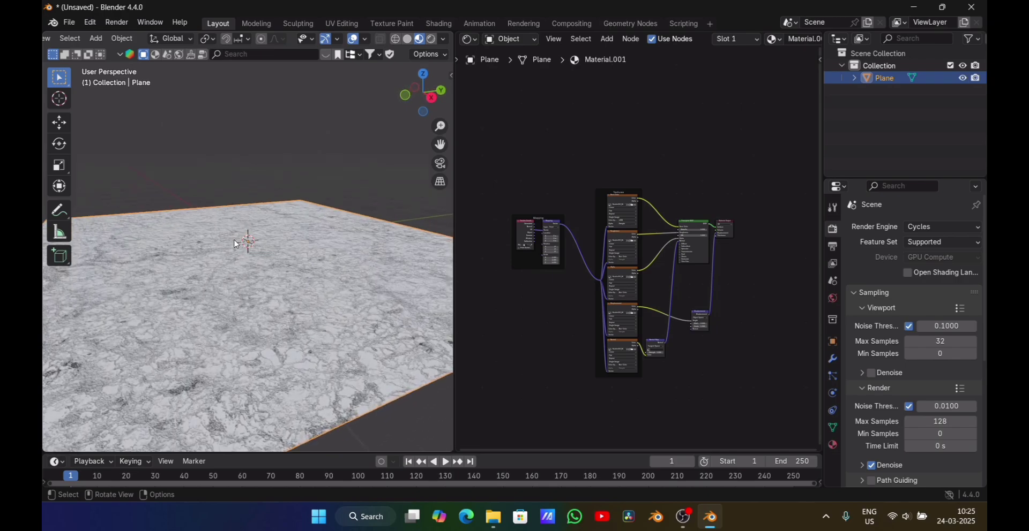
mouse_move(534, 170)
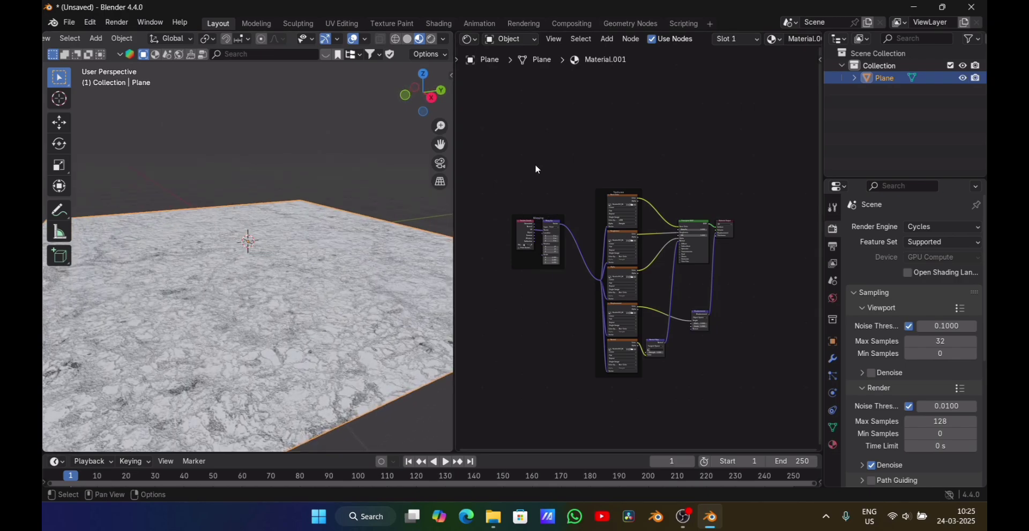